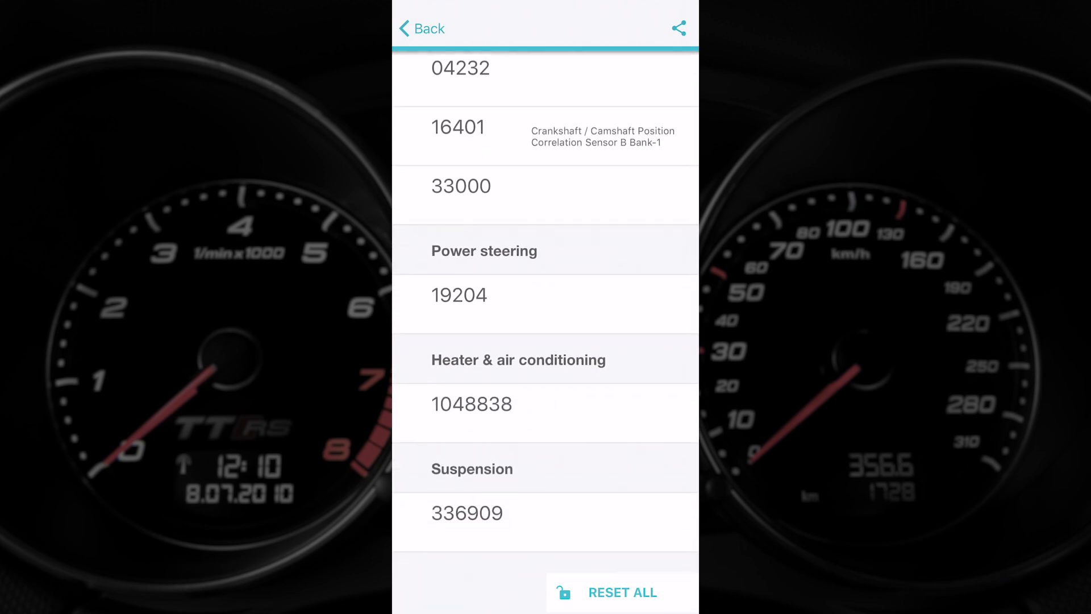
# Step: Scroll through the fault report, then go from the main menu to the Customize categories
pyautogui.scroll(-3)
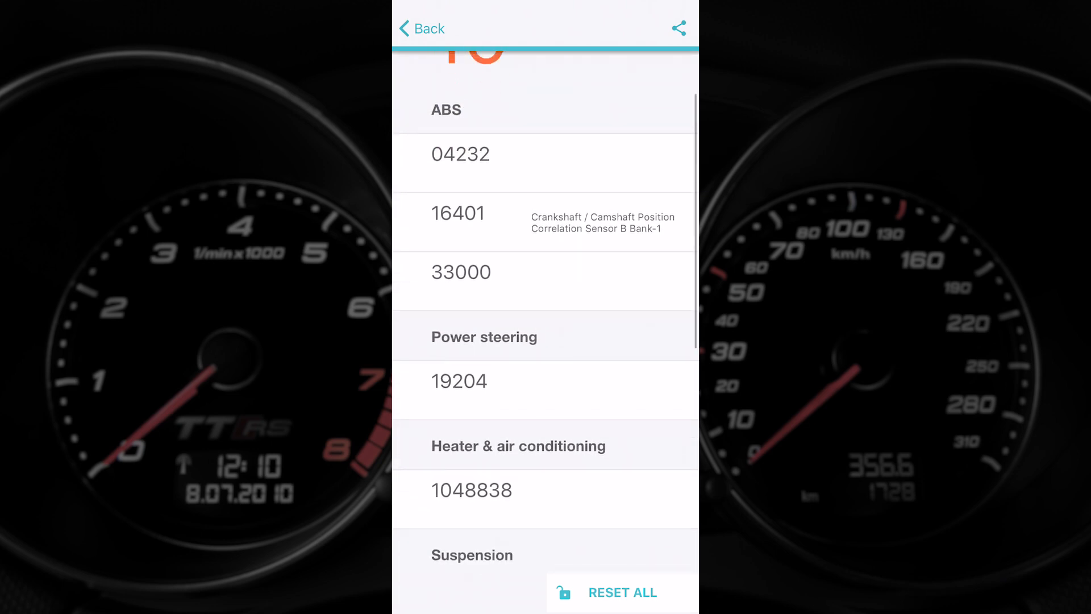
pyautogui.scroll(-3)
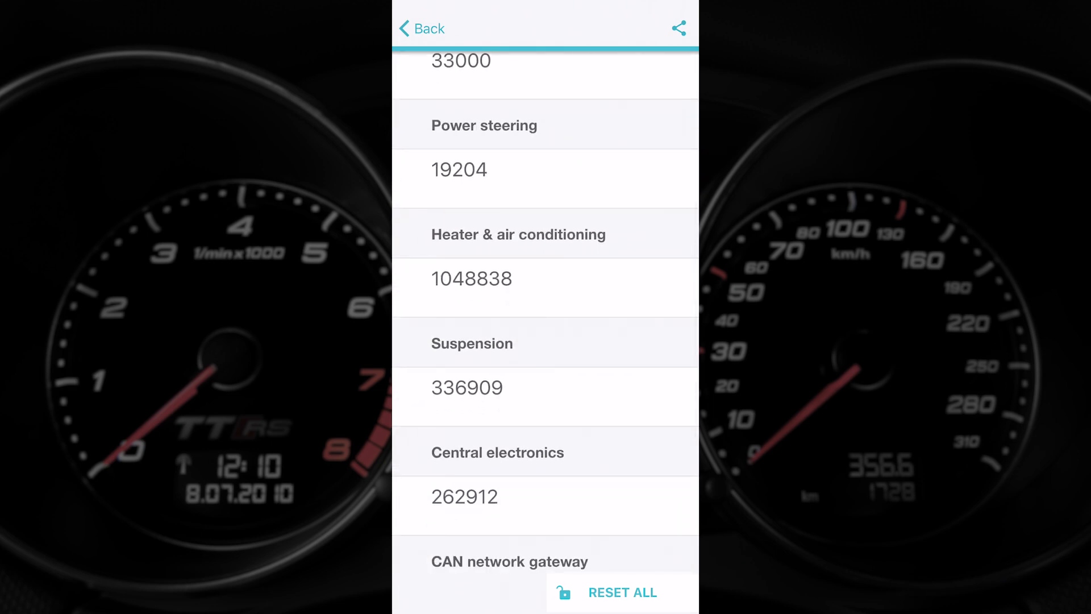
pyautogui.scroll(-3)
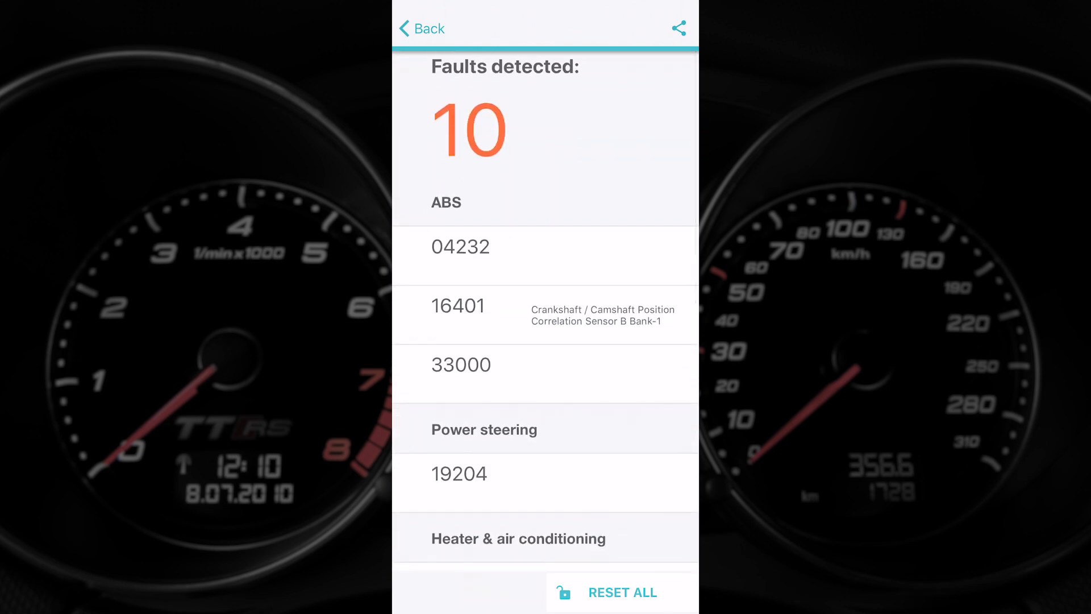
pyautogui.click(621, 592)
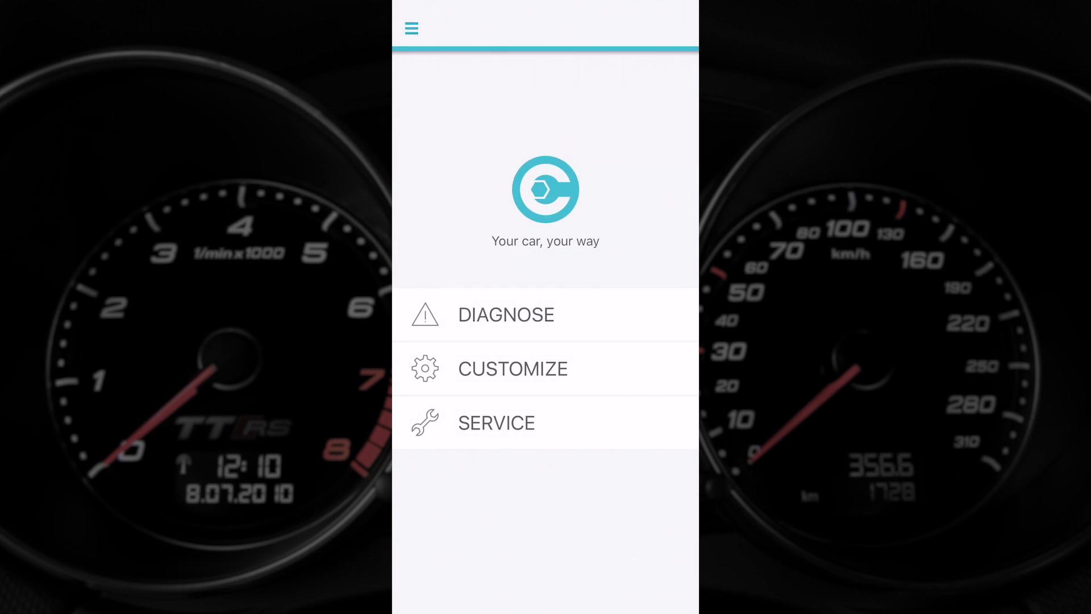
pyautogui.click(512, 368)
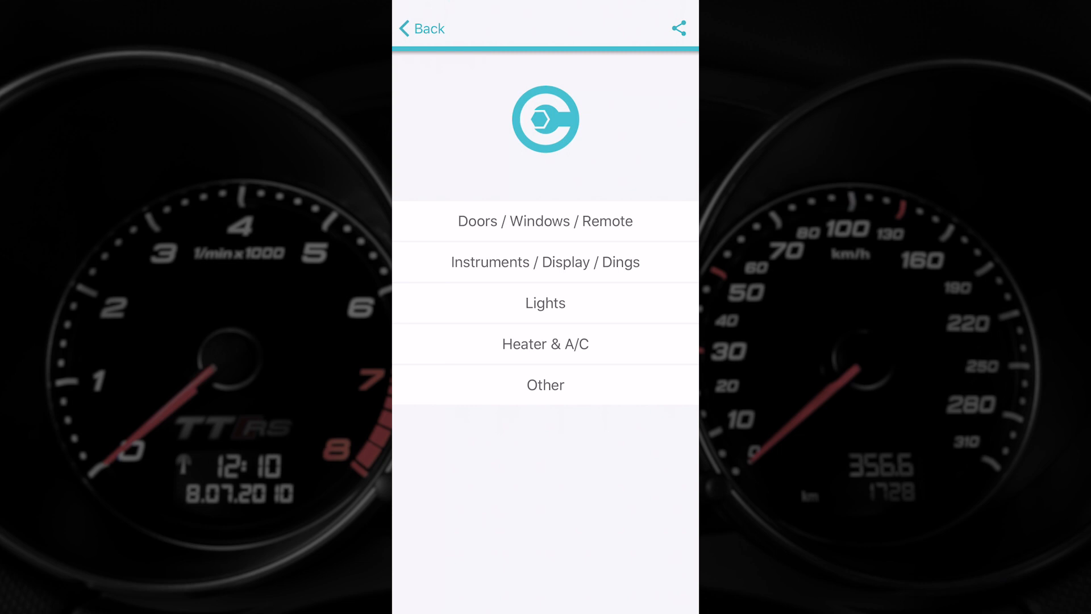
pyautogui.click(544, 220)
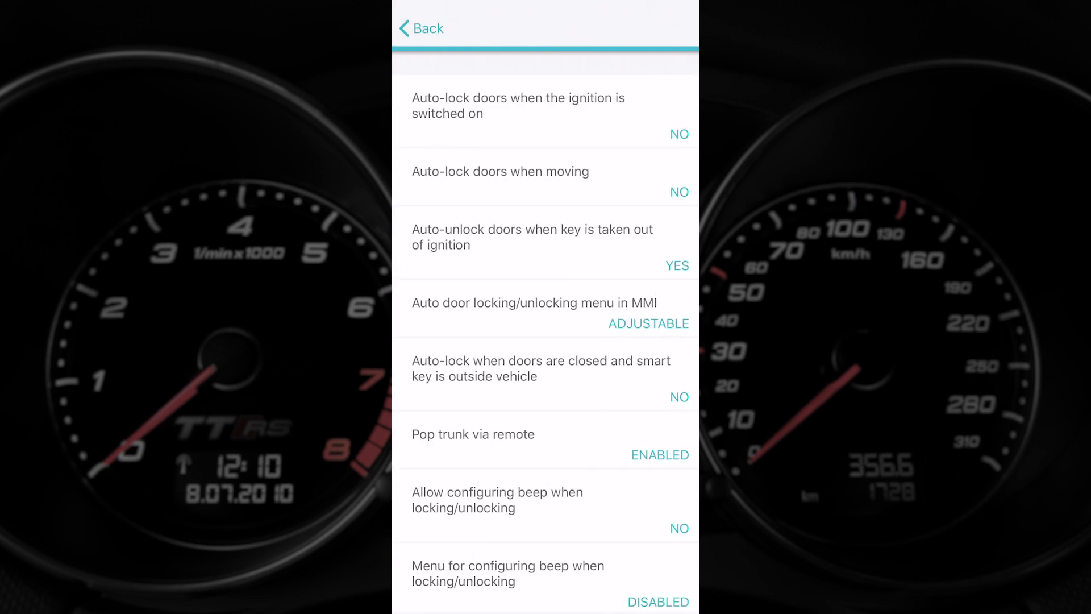
pyautogui.click(546, 582)
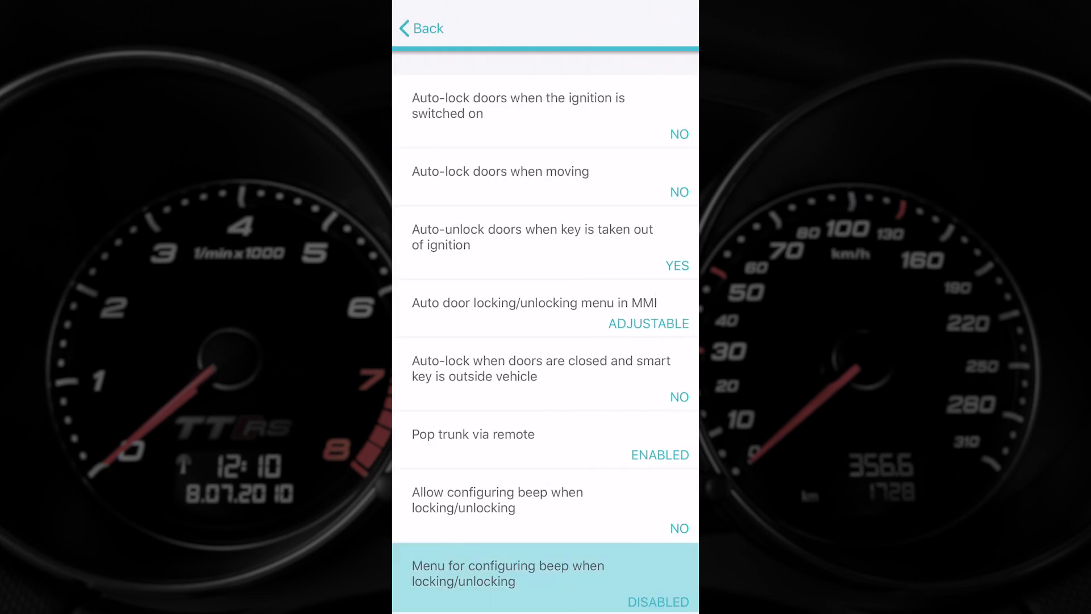
pyautogui.scroll(-3)
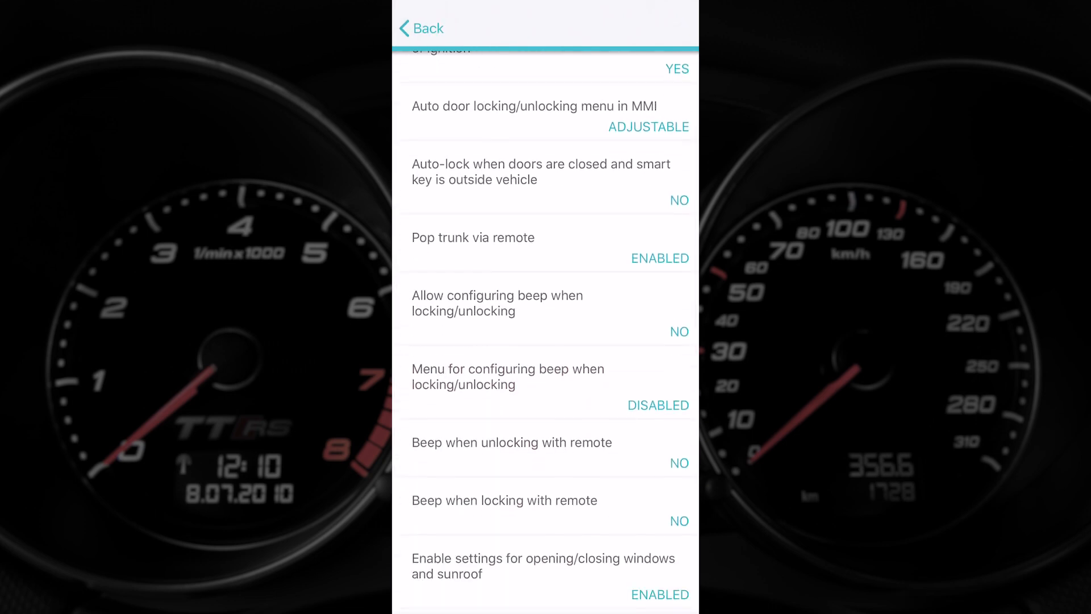
pyautogui.scroll(-3)
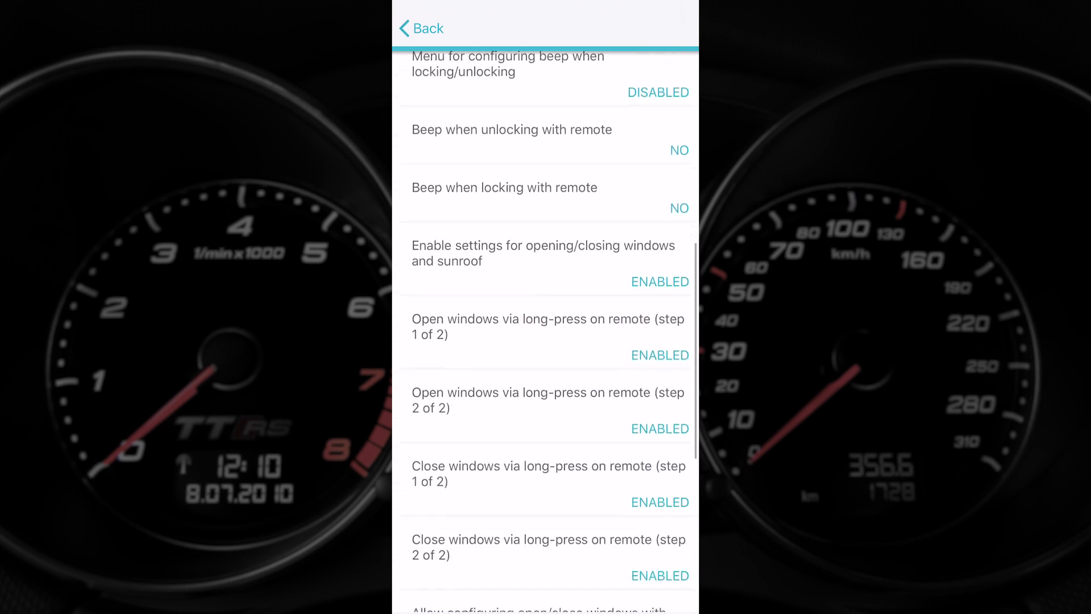
pyautogui.scroll(-3)
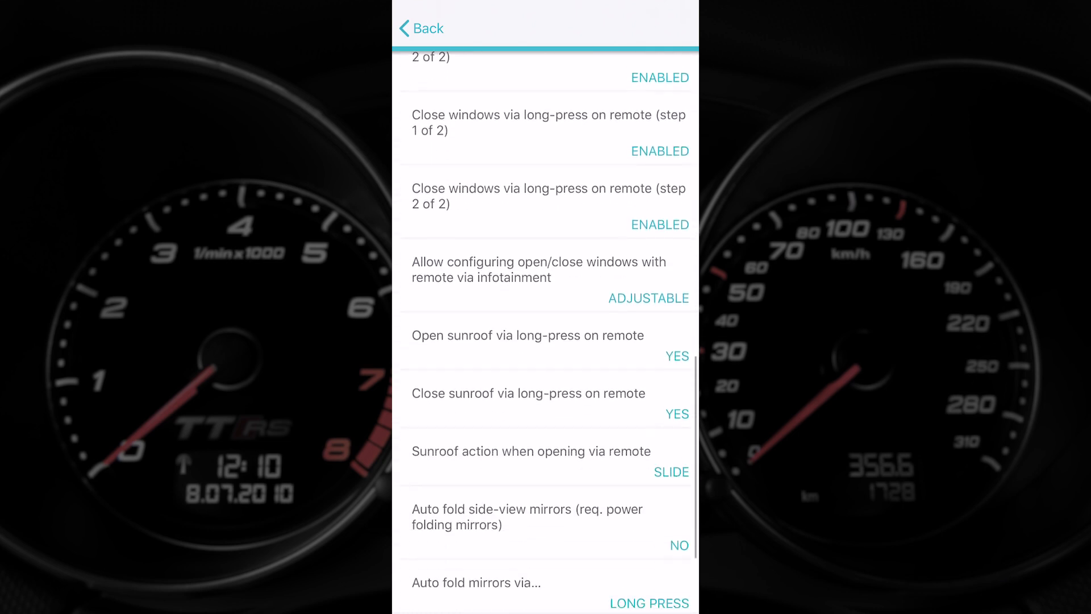
pyautogui.scroll(-3)
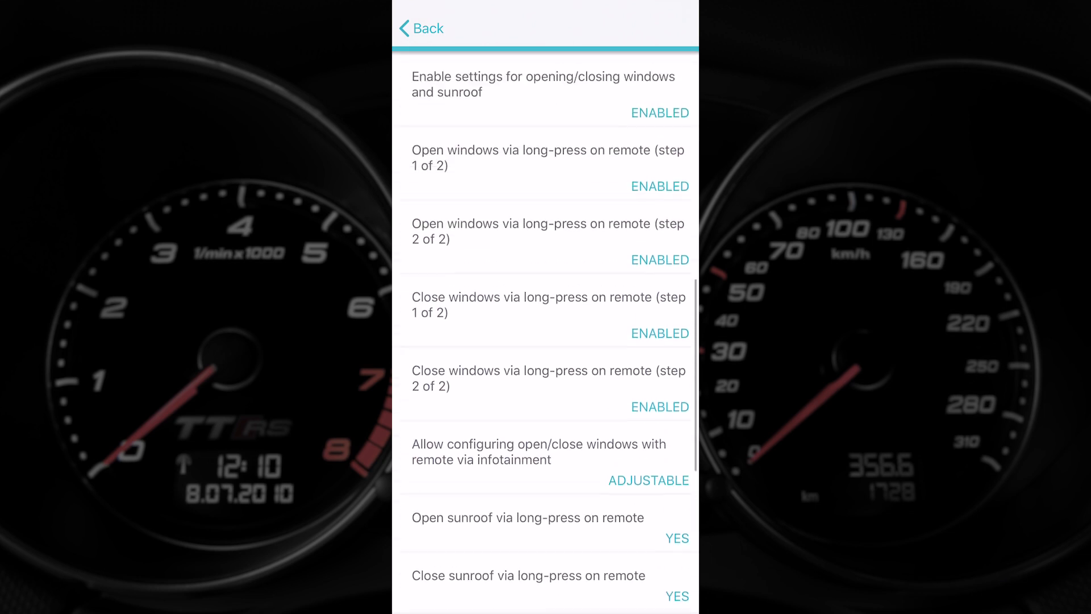
pyautogui.scroll(-3)
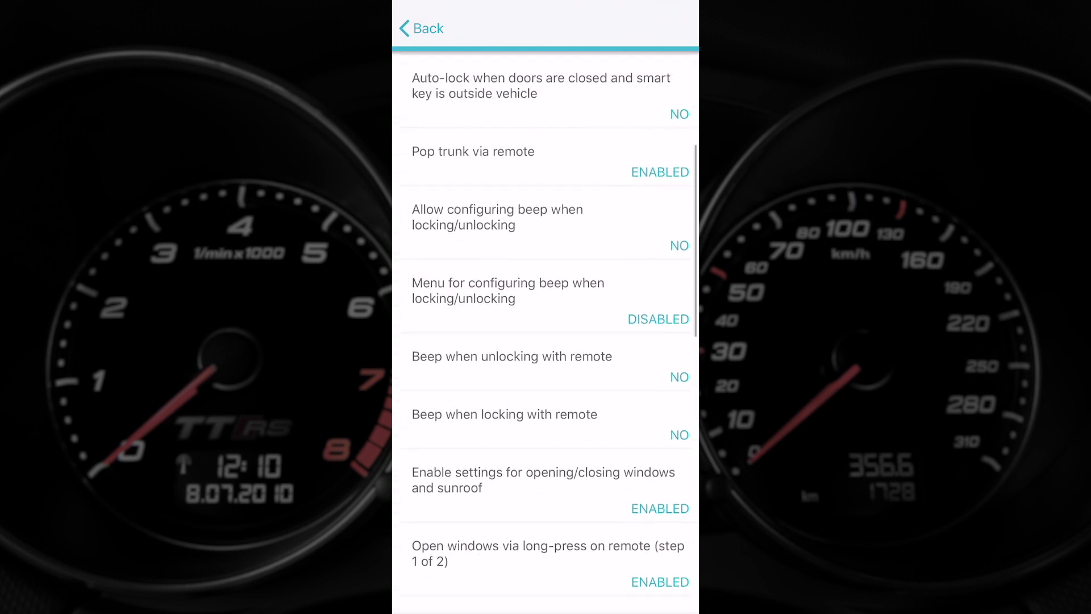
pyautogui.scroll(-3)
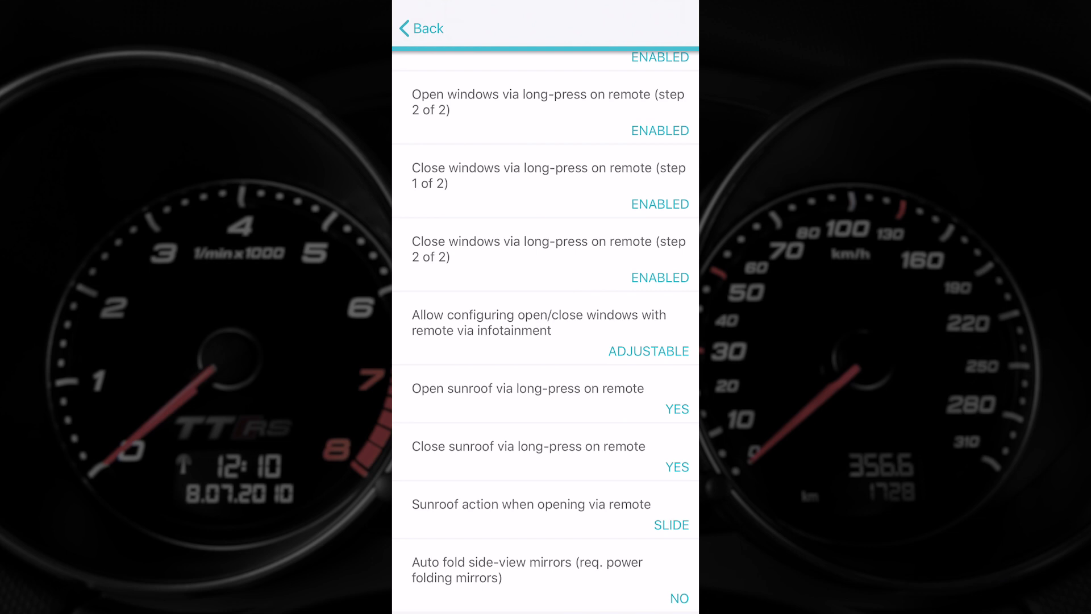
pyautogui.scroll(-3)
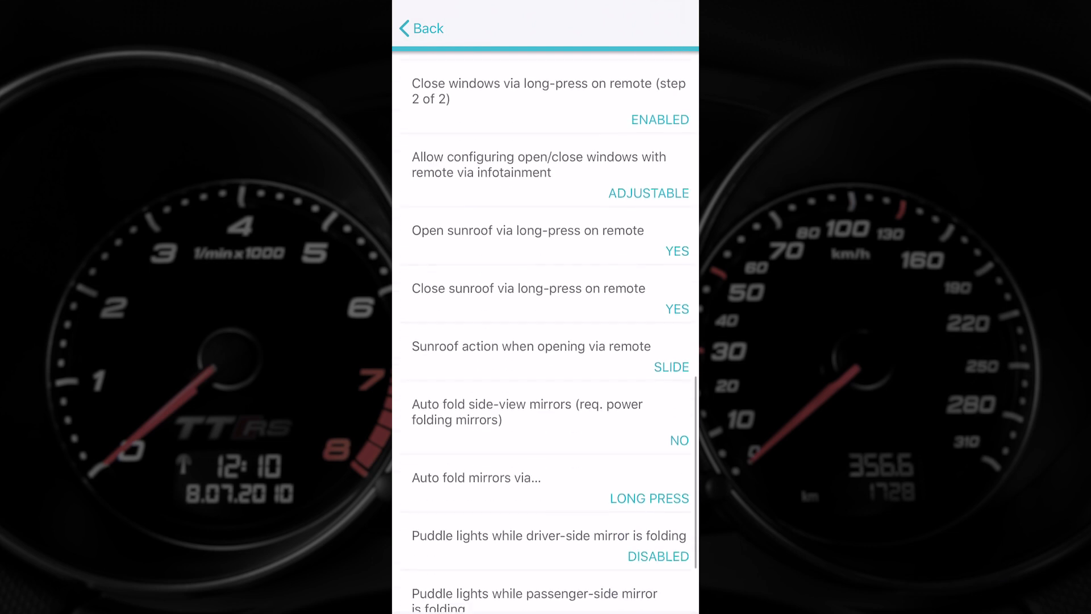
pyautogui.scroll(-3)
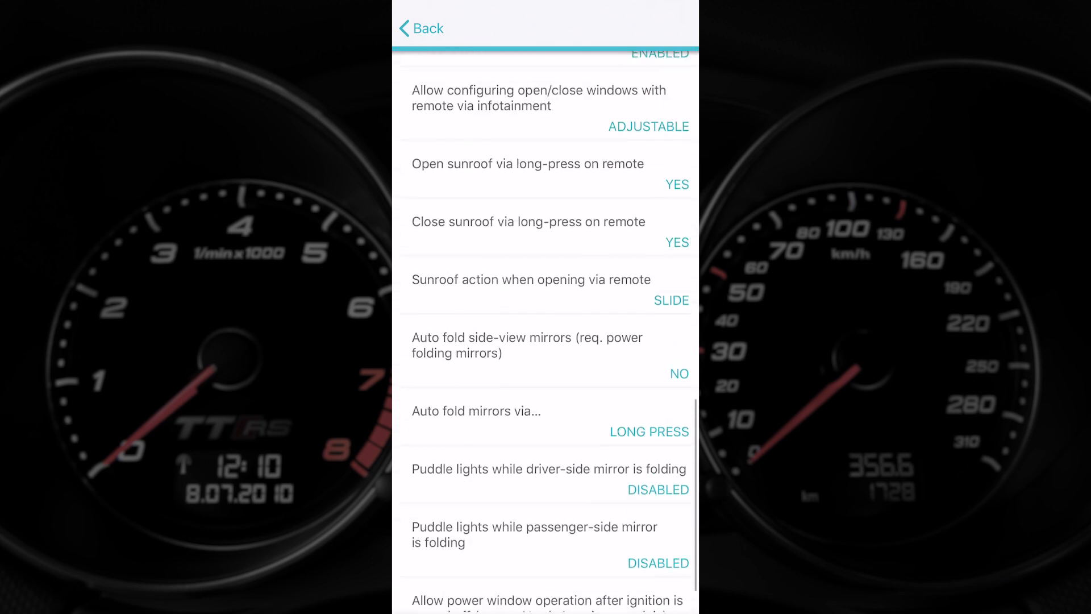
pyautogui.click(420, 29)
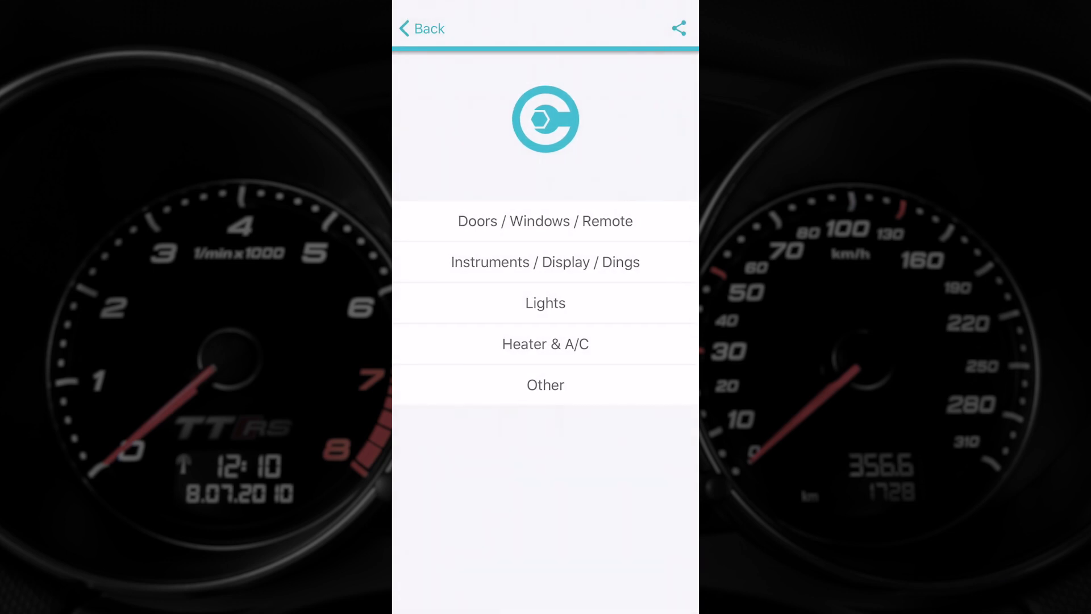
pyautogui.click(545, 261)
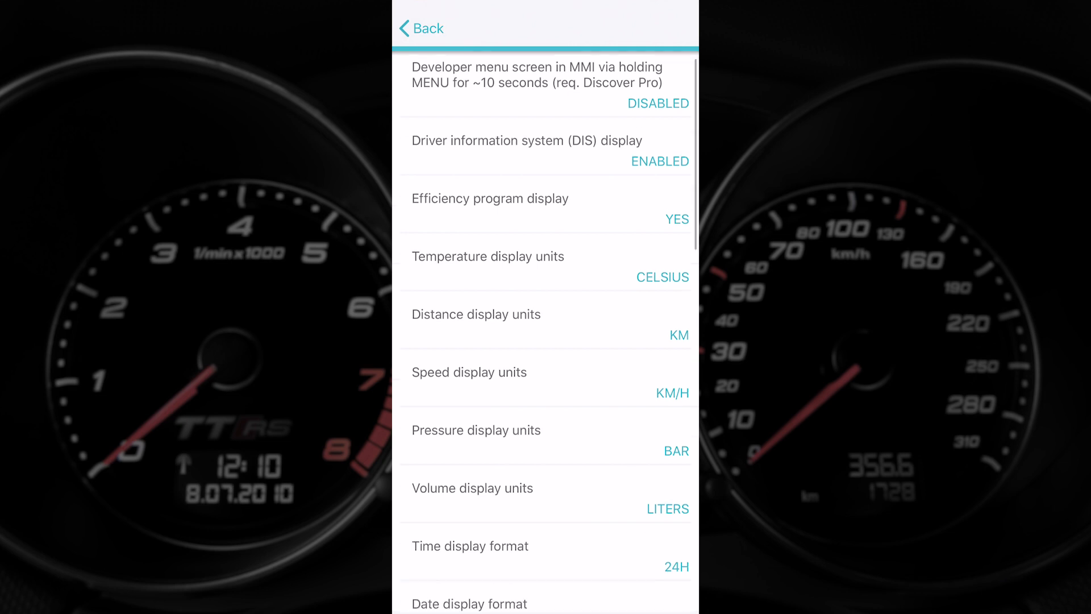
pyautogui.scroll(-3)
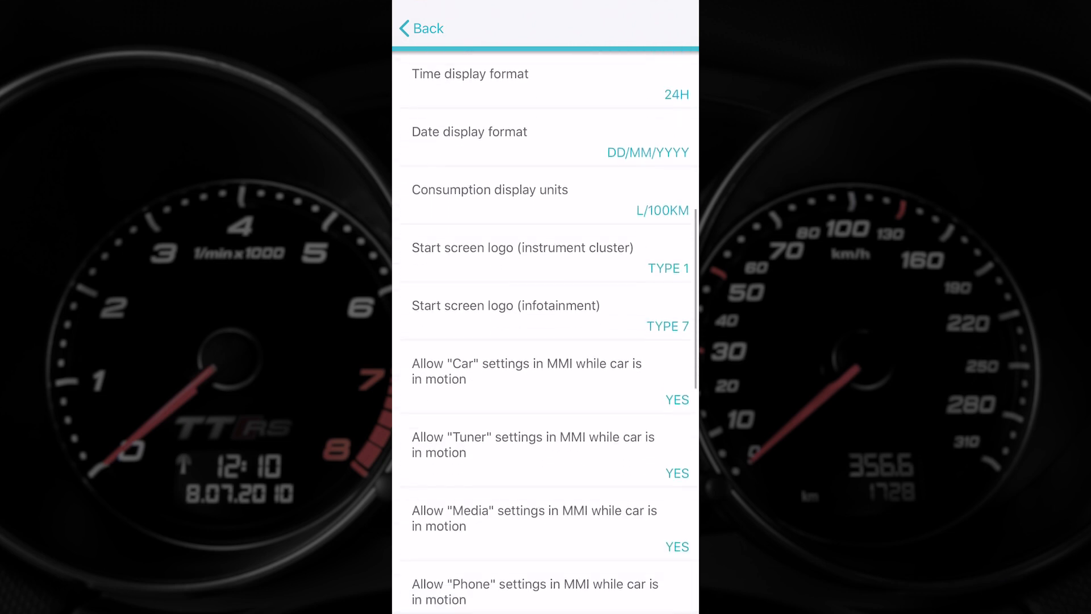
pyautogui.scroll(-3)
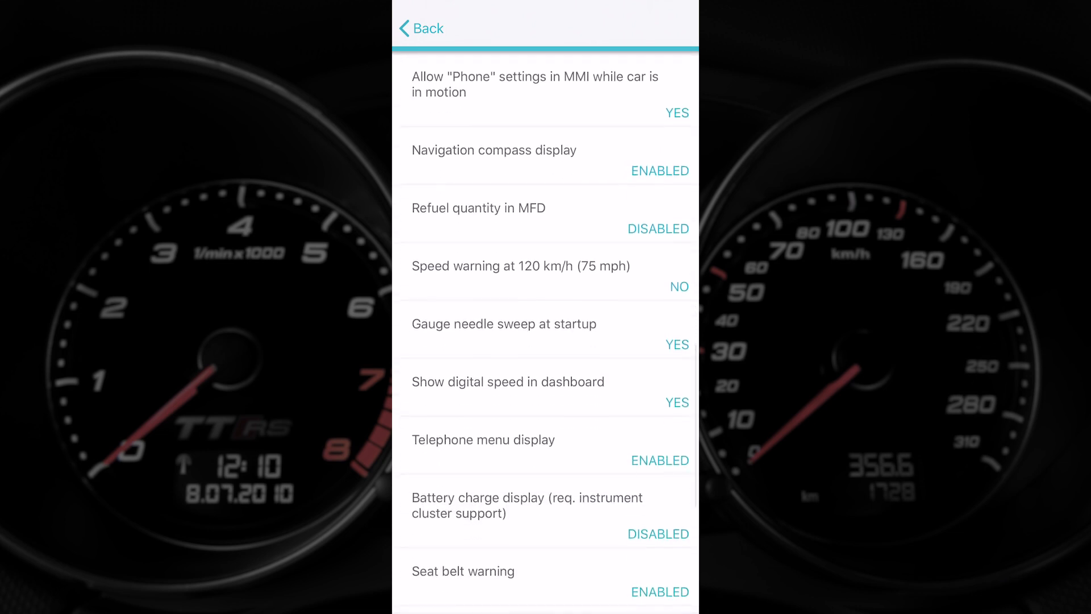
pyautogui.scroll(-3)
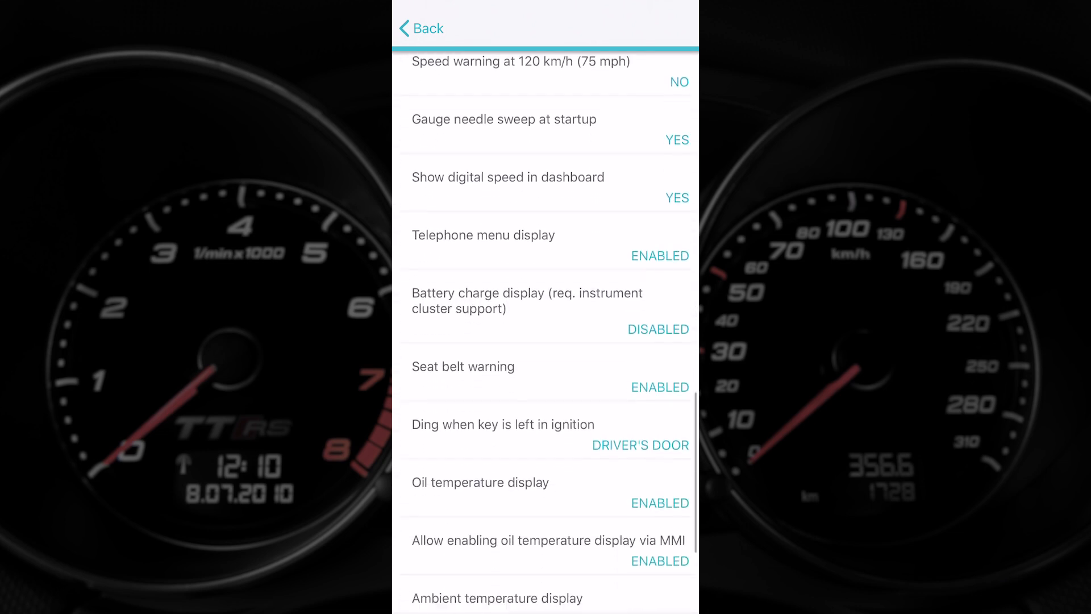
pyautogui.scroll(-3)
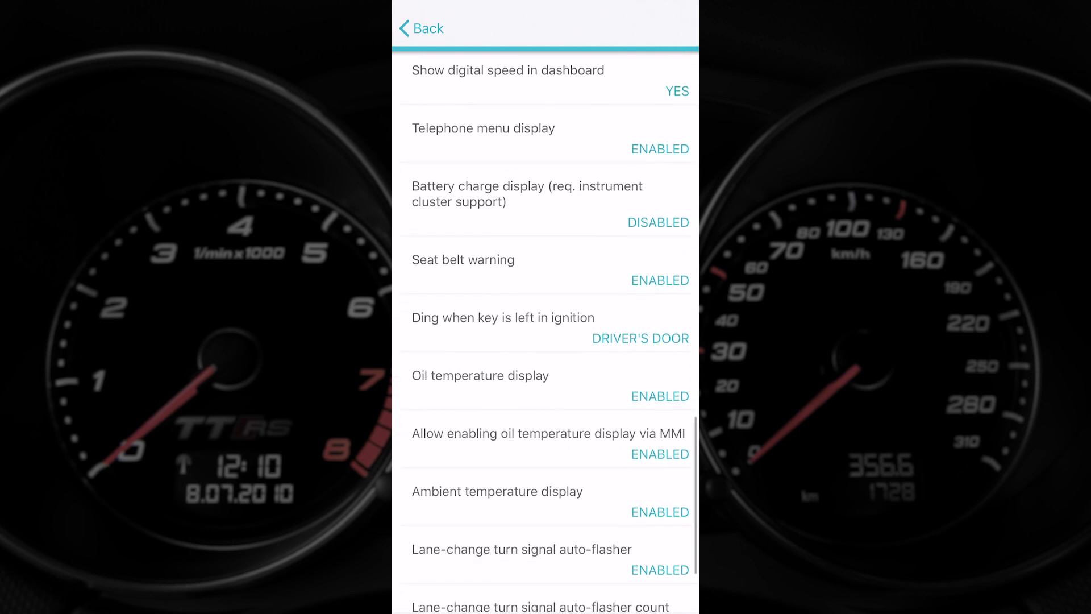
pyautogui.scroll(-3)
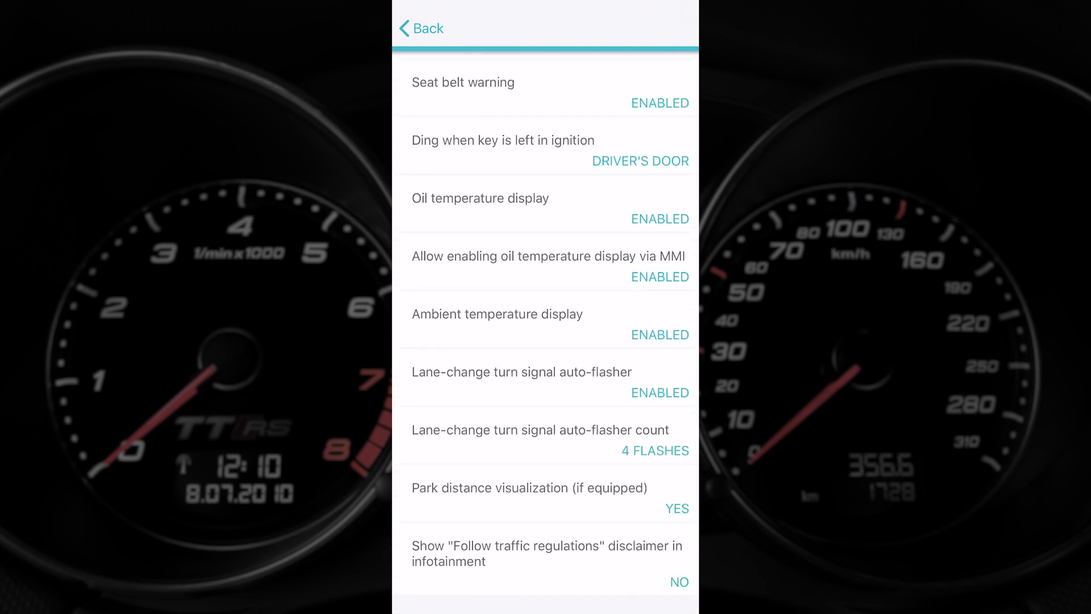
# Step: Browse the Lights settings (coming-home lights 10 sec.), then open Heater & A/C settings
pyautogui.click(421, 28)
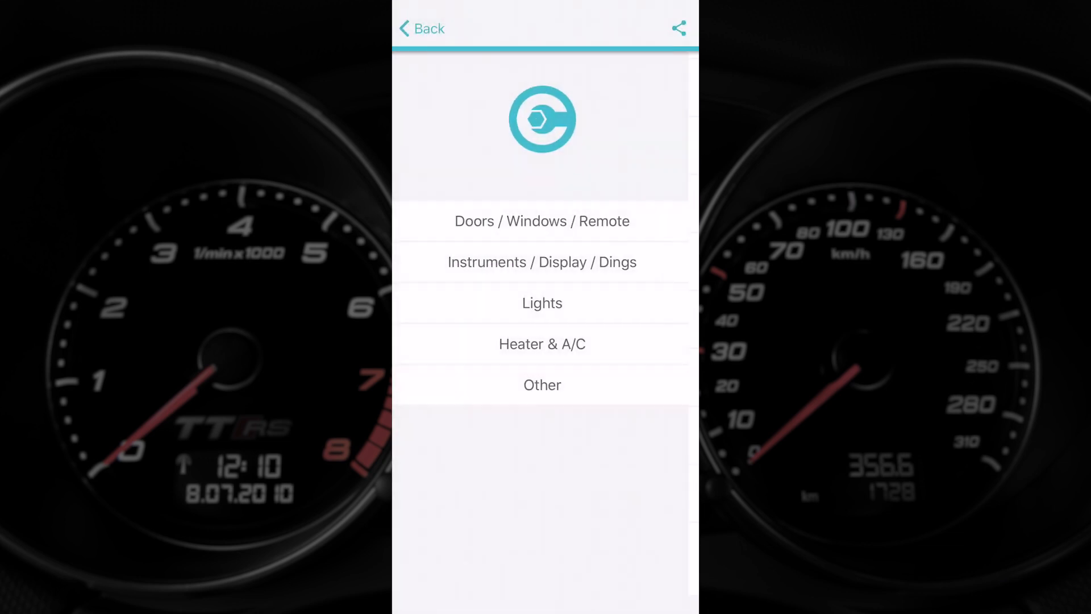
pyautogui.click(542, 303)
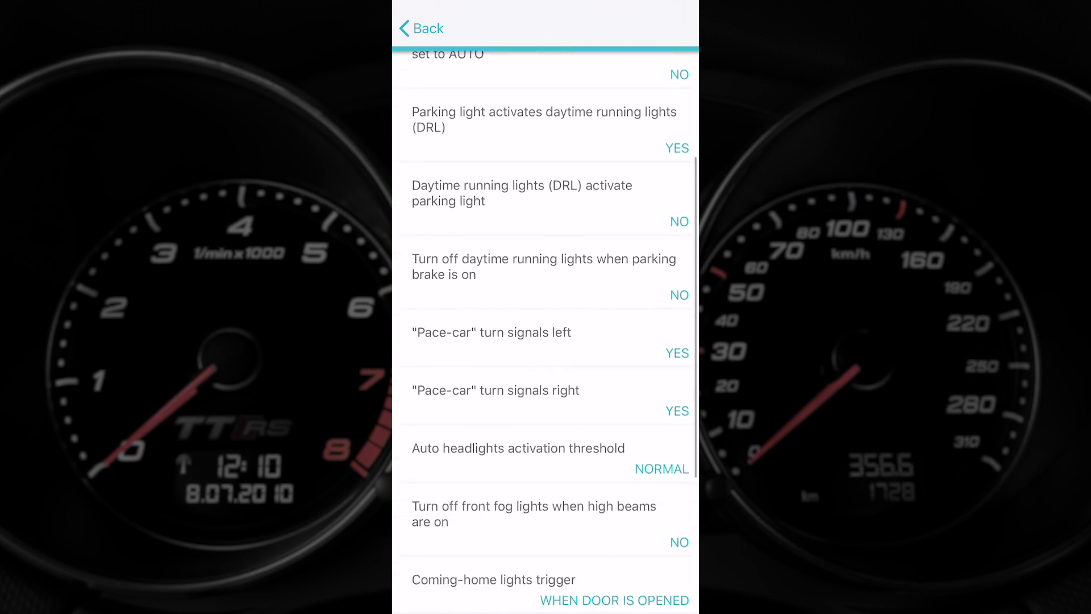
pyautogui.scroll(-3)
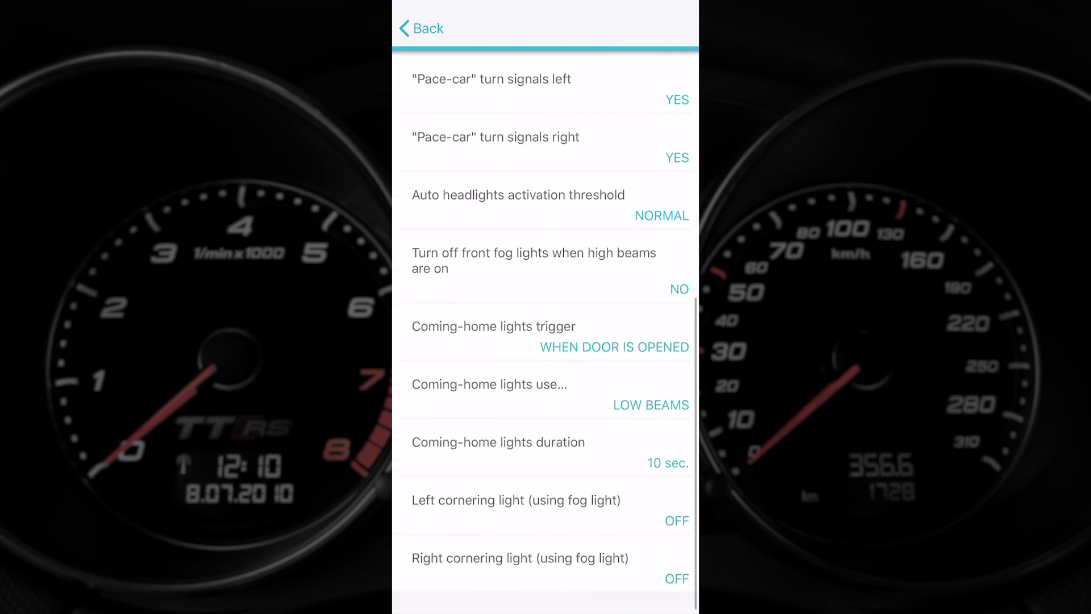
pyautogui.click(421, 27)
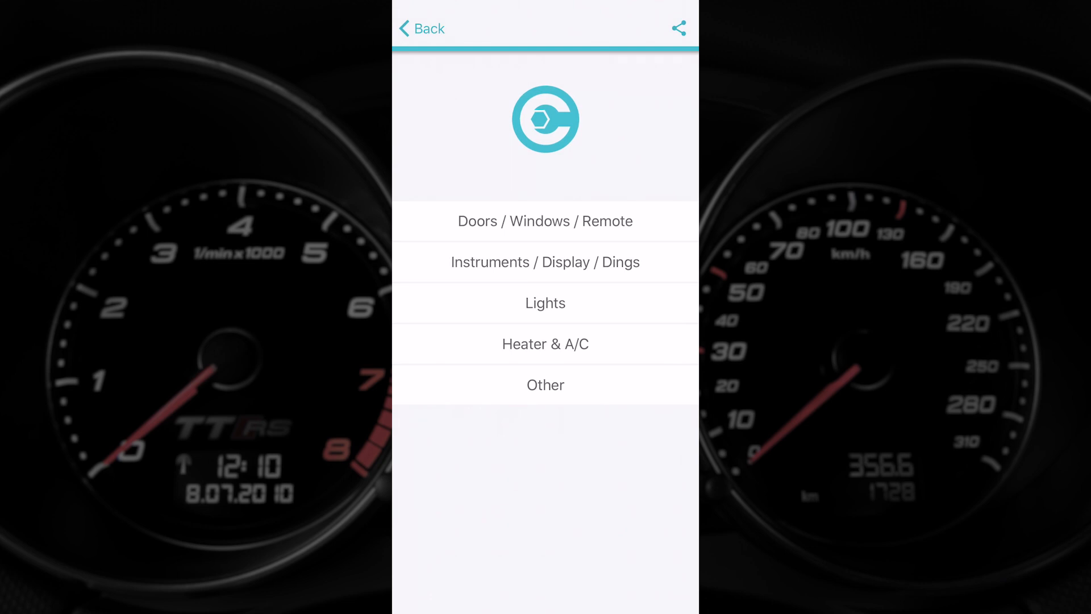
pyautogui.click(545, 343)
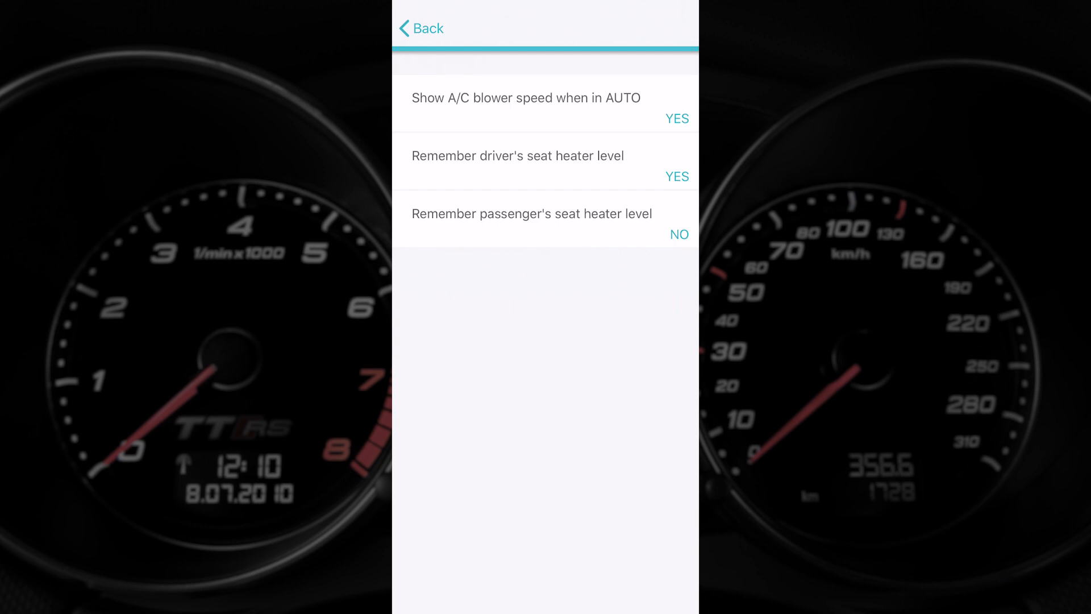
# Step: Leave Heater & A/C and scroll through the Other settings, such as ESC SPORT mode
pyautogui.click(421, 28)
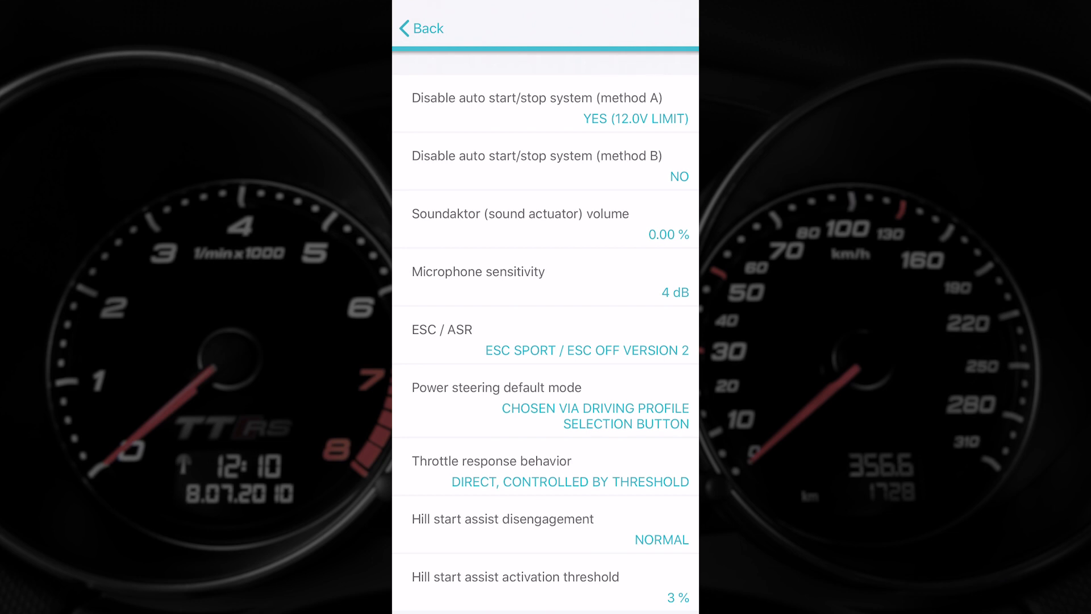
pyautogui.scroll(-3)
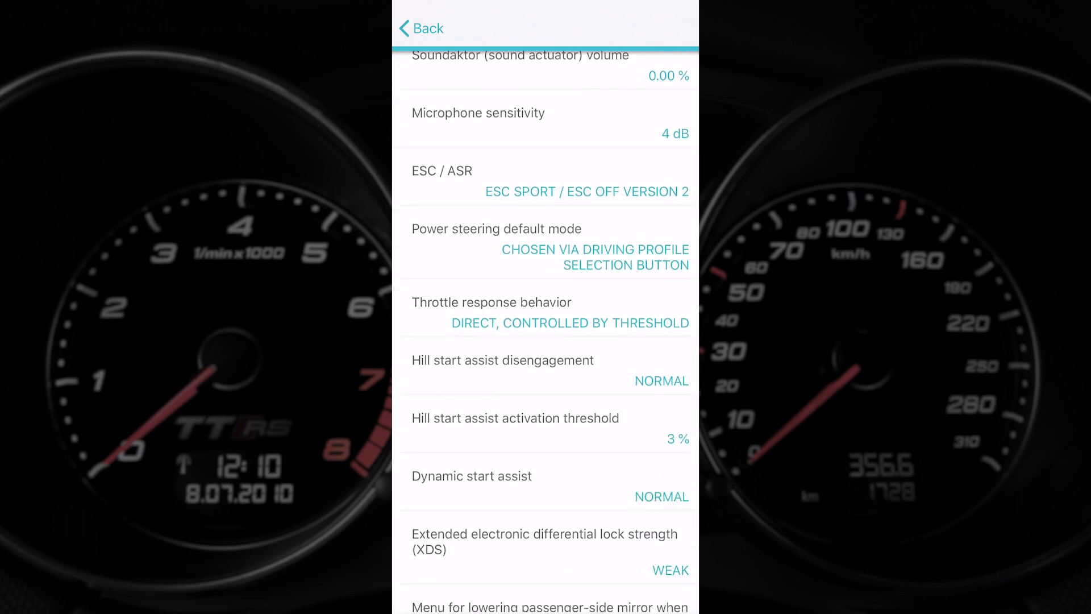
pyautogui.scroll(-3)
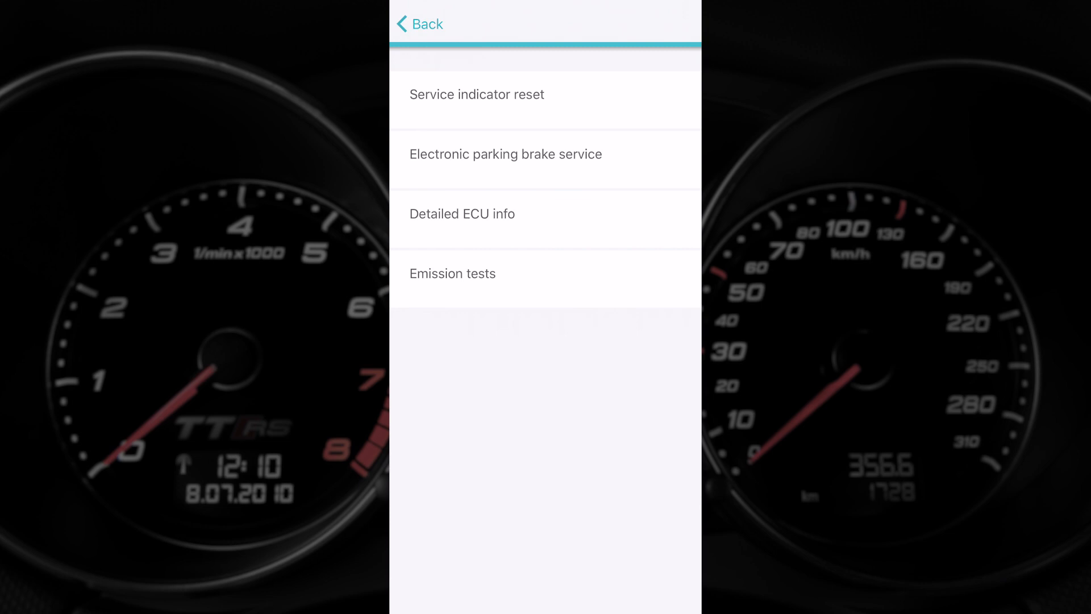
# Step: Leave the service tools list for the Diagnose, Customize and Service main menu
pyautogui.click(477, 94)
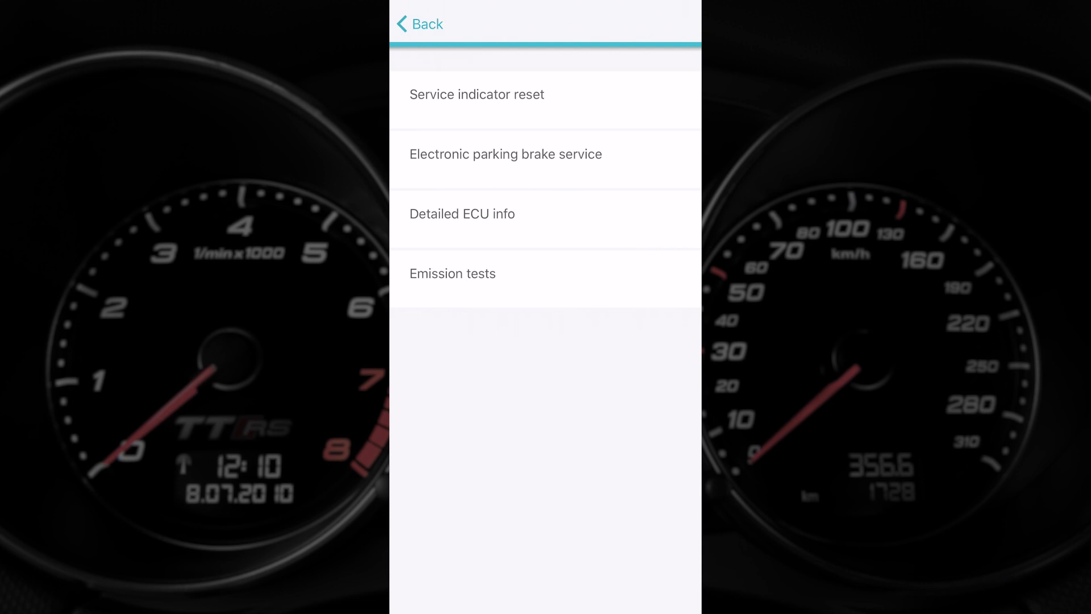
pyautogui.click(418, 24)
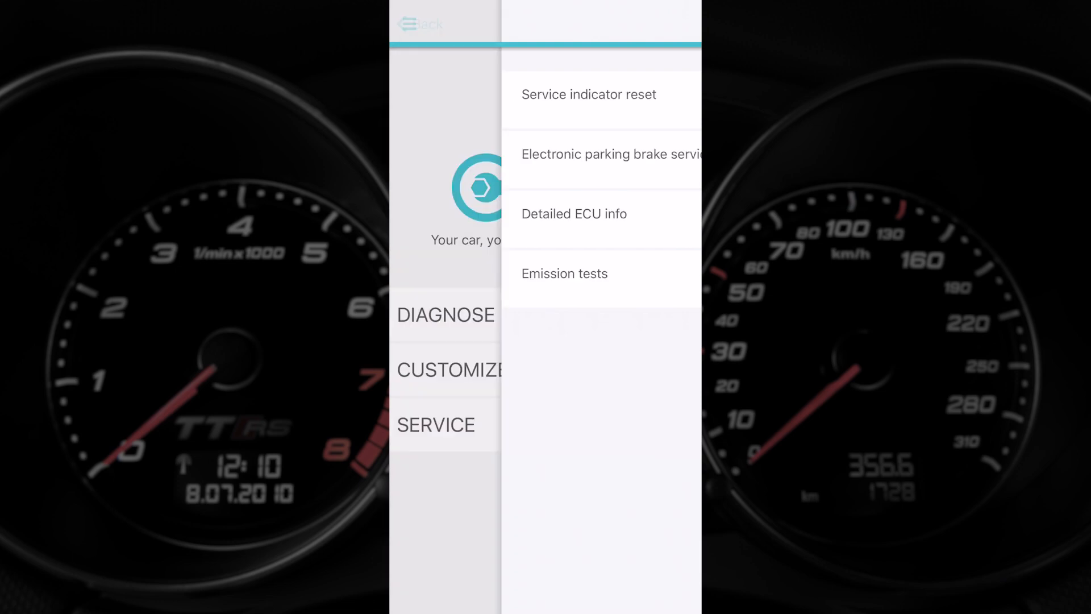
pyautogui.click(419, 24)
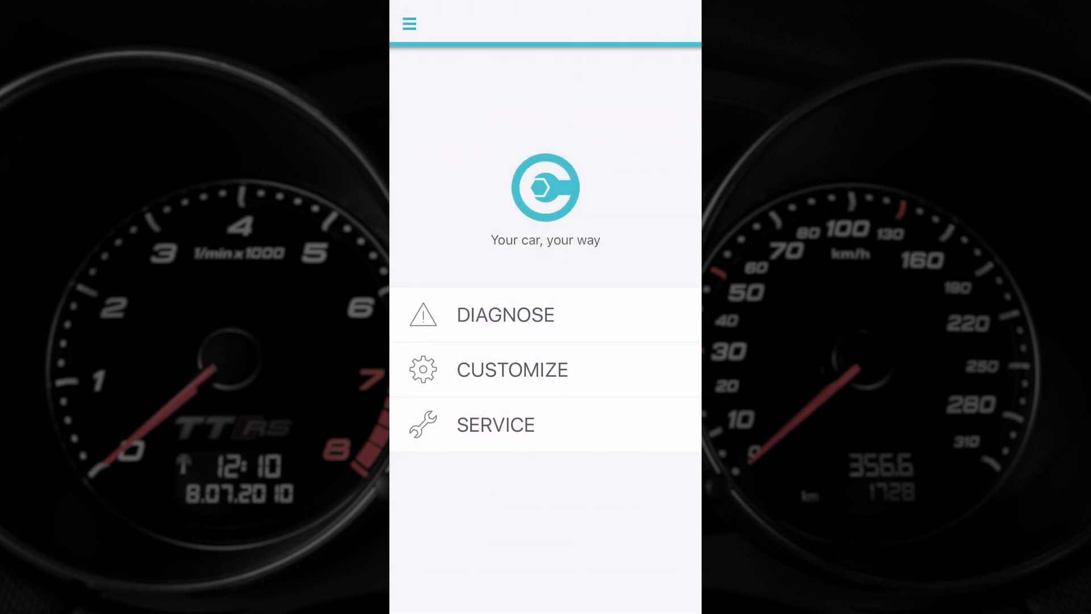